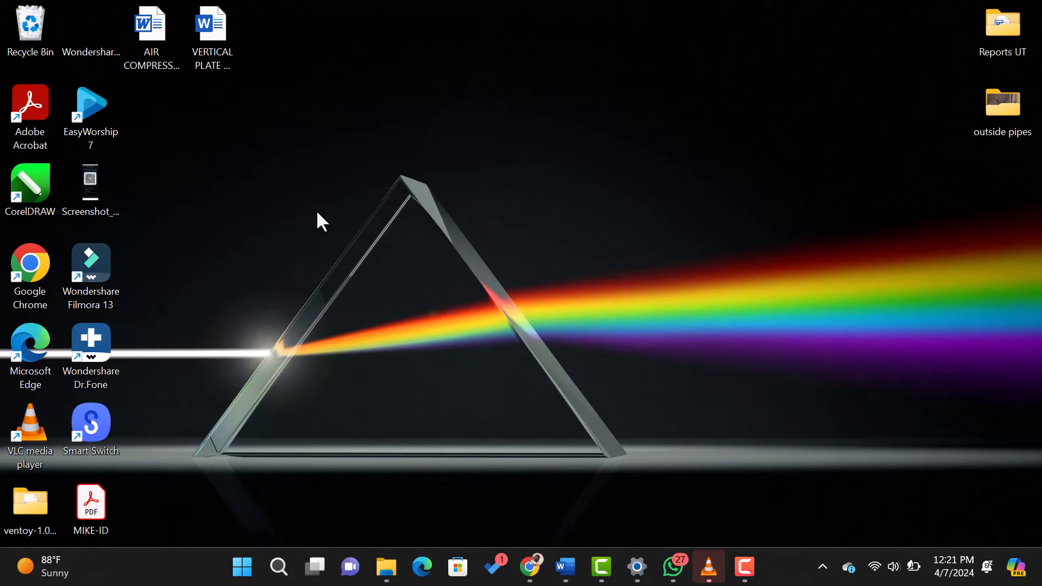
Launch the Services console by running services.msc from the Run dialog
{"action": "key", "text": "Win+r"}
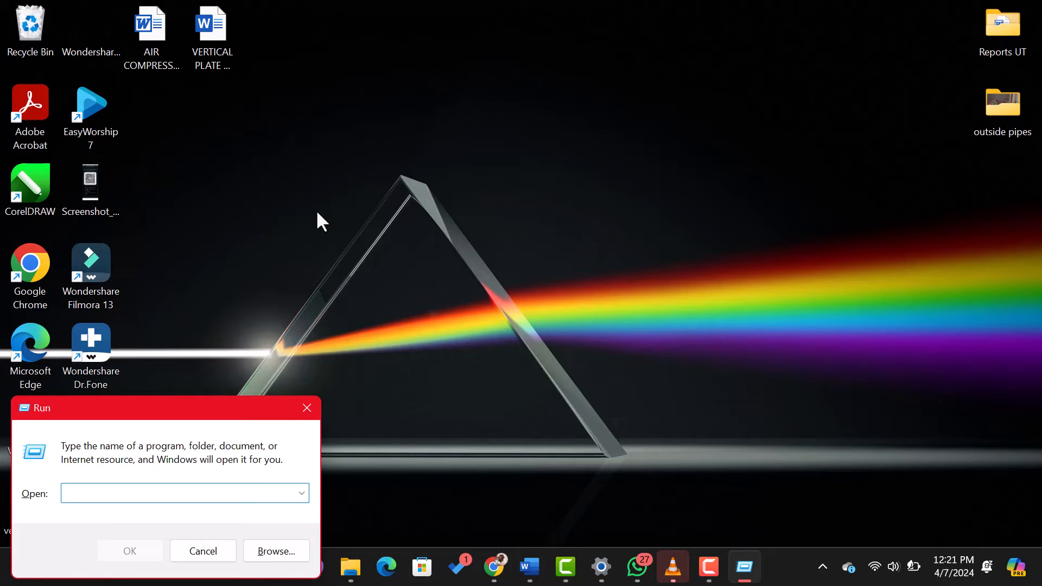
{"action": "type", "text": "servi"}
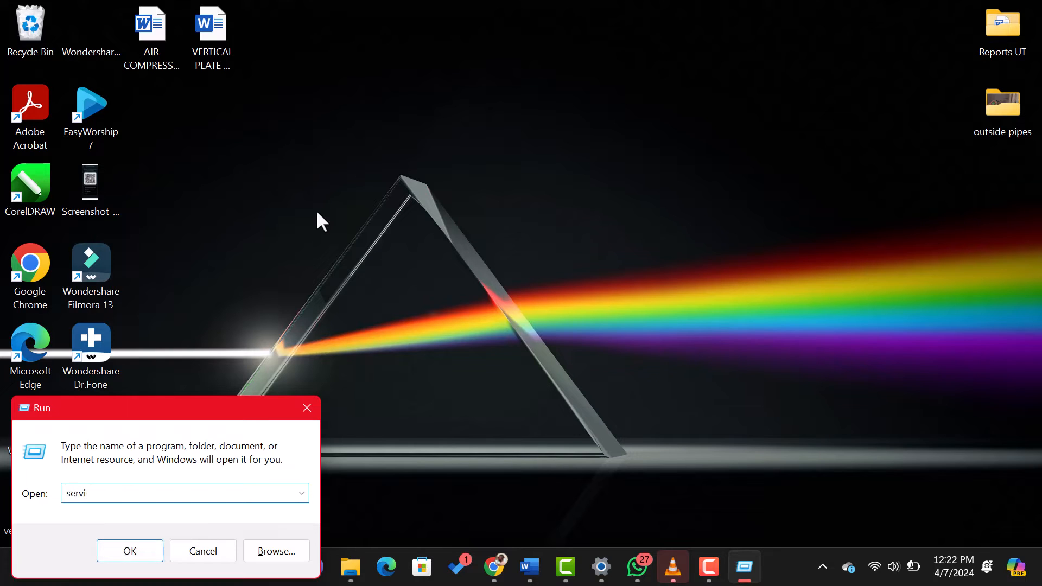
{"action": "type", "text": "ces.m"}
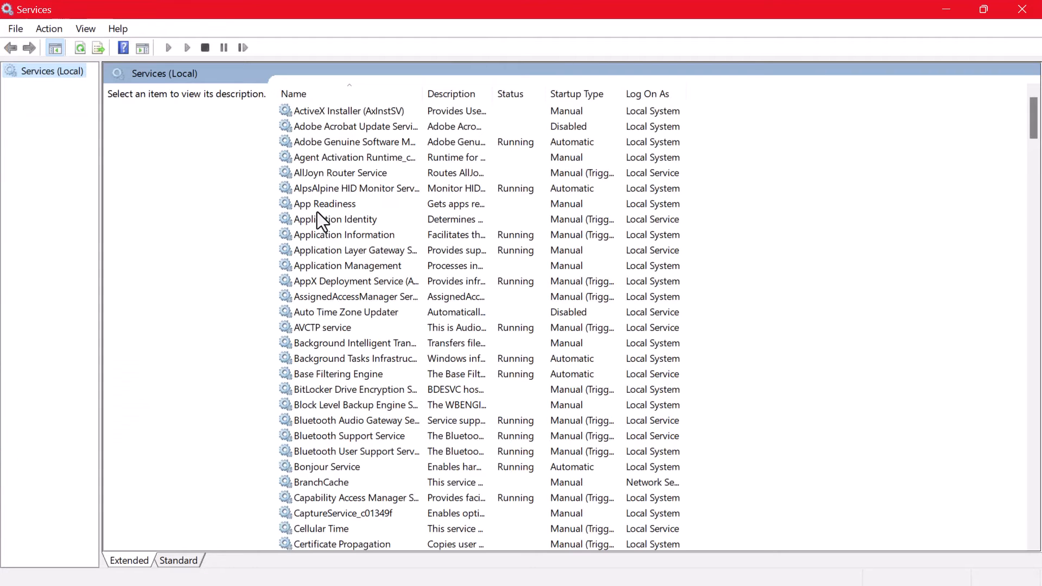
Scroll to the Windows Update service and bring up its context menu of actions
{"action": "scroll", "scroll_direction": "down", "scroll_amount": 3}
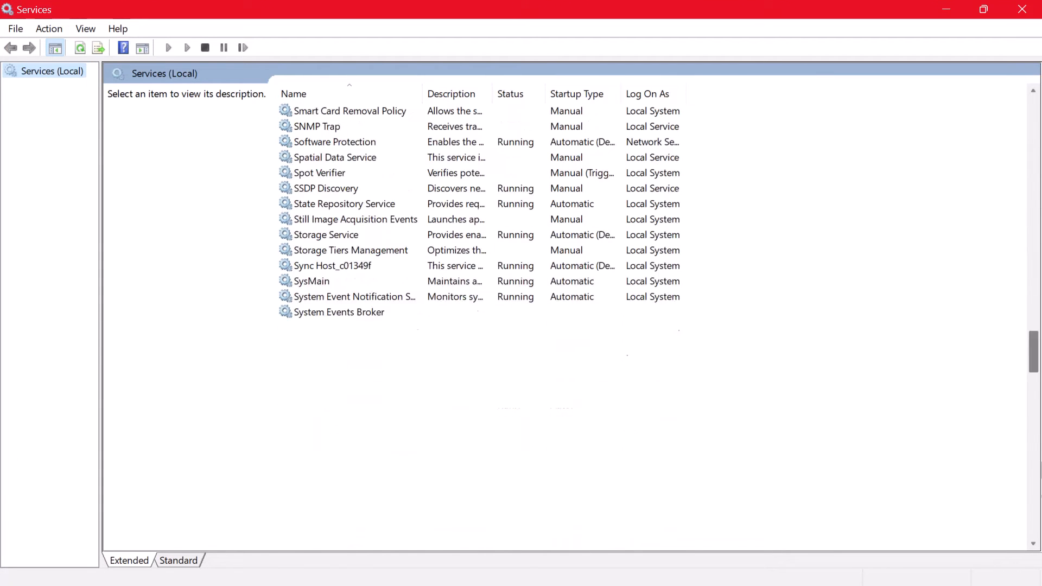
{"action": "scroll", "scroll_direction": "up", "scroll_amount": 3}
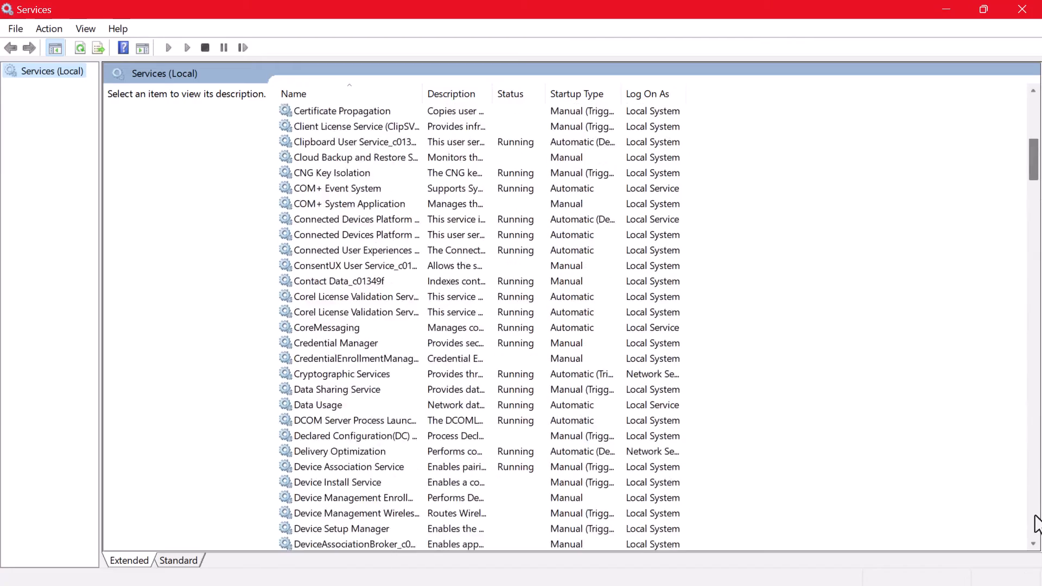
{"action": "scroll", "scroll_direction": "down", "scroll_amount": 3}
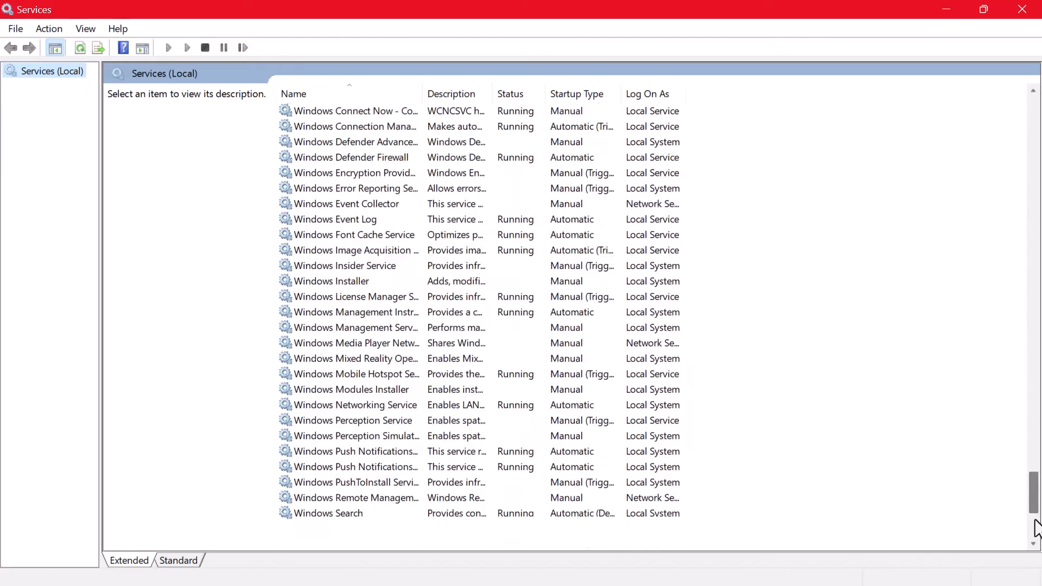
{"action": "scroll", "scroll_direction": "down", "scroll_amount": 3}
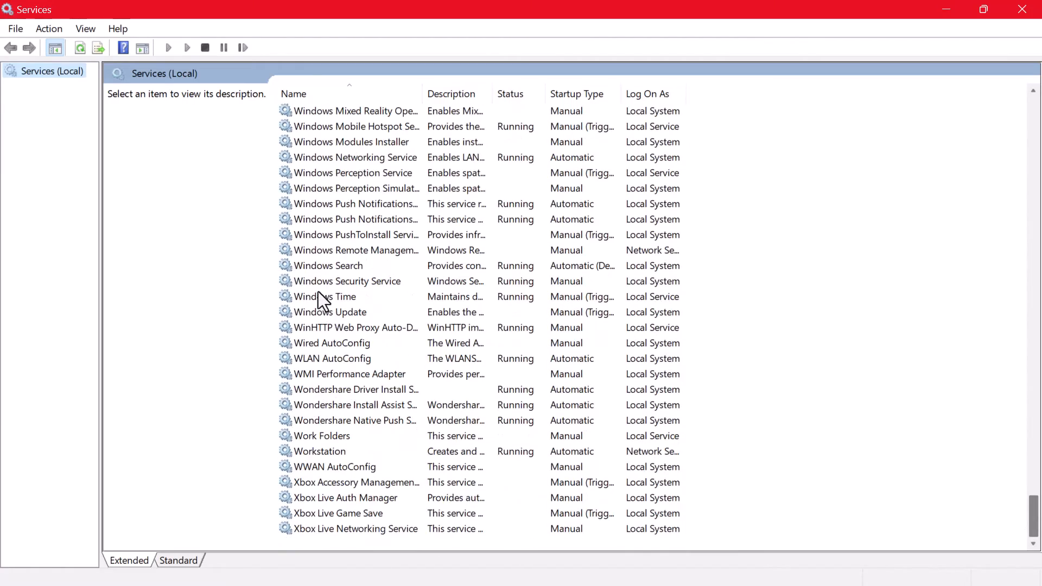
{"action": "right_click", "coordinate": [330, 313]}
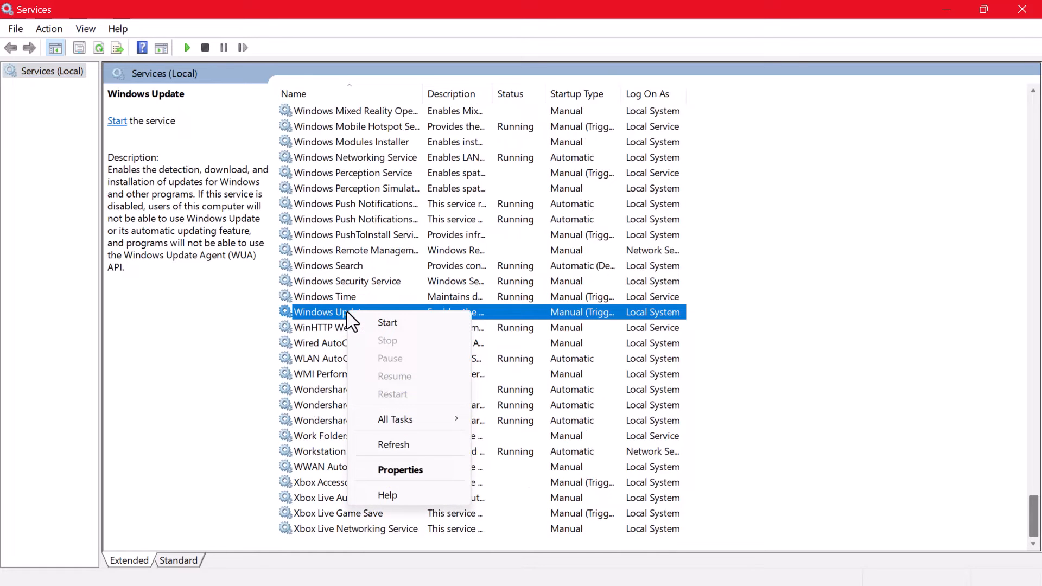
{"action": "mouse_move", "coordinate": [425, 492]}
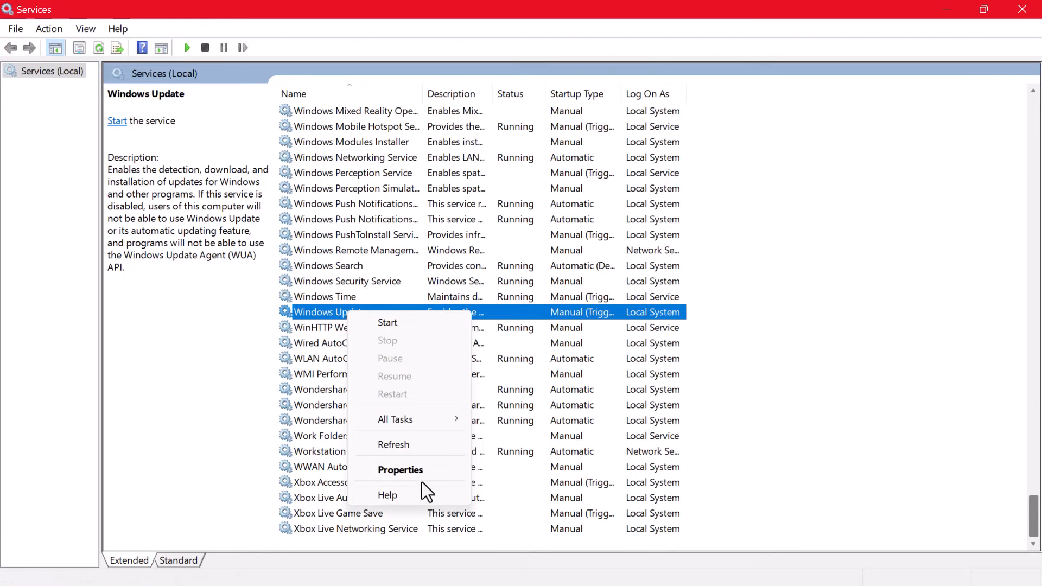
In Windows Update's Properties, set the Startup type to Disabled
{"action": "left_click", "coordinate": [401, 469]}
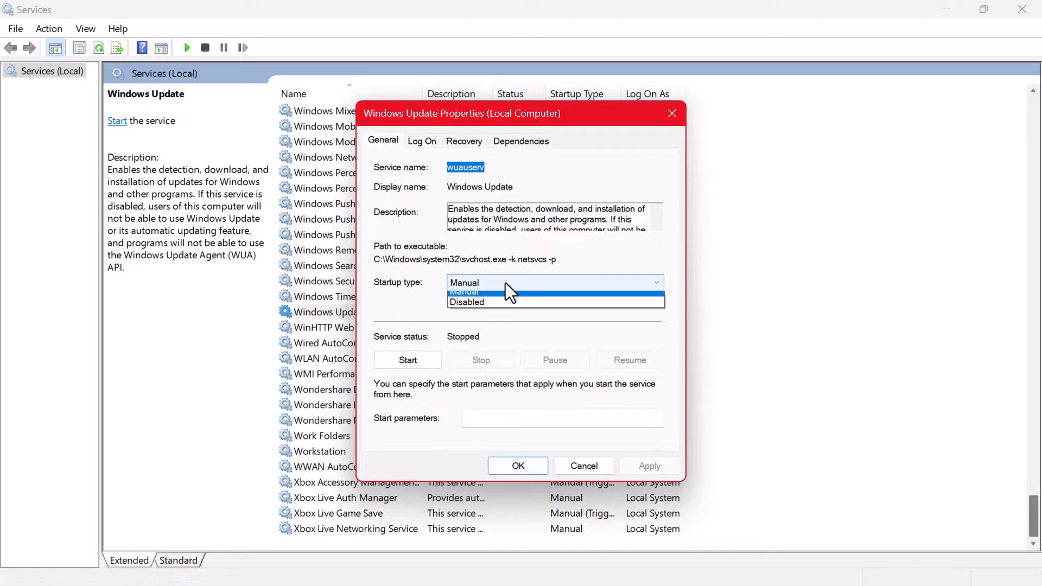
{"action": "left_click", "coordinate": [467, 302]}
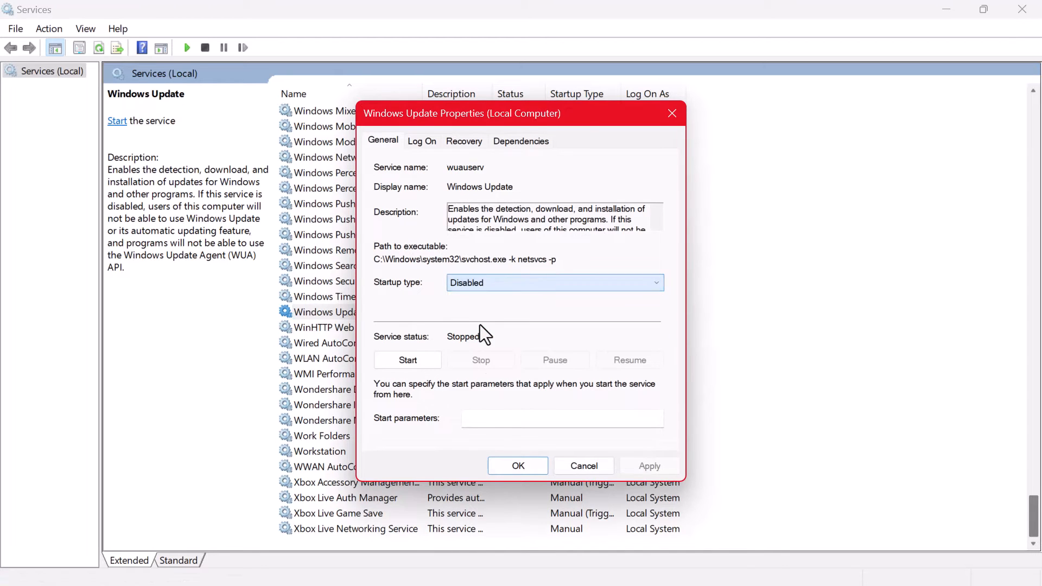
{"action": "mouse_move", "coordinate": [584, 466]}
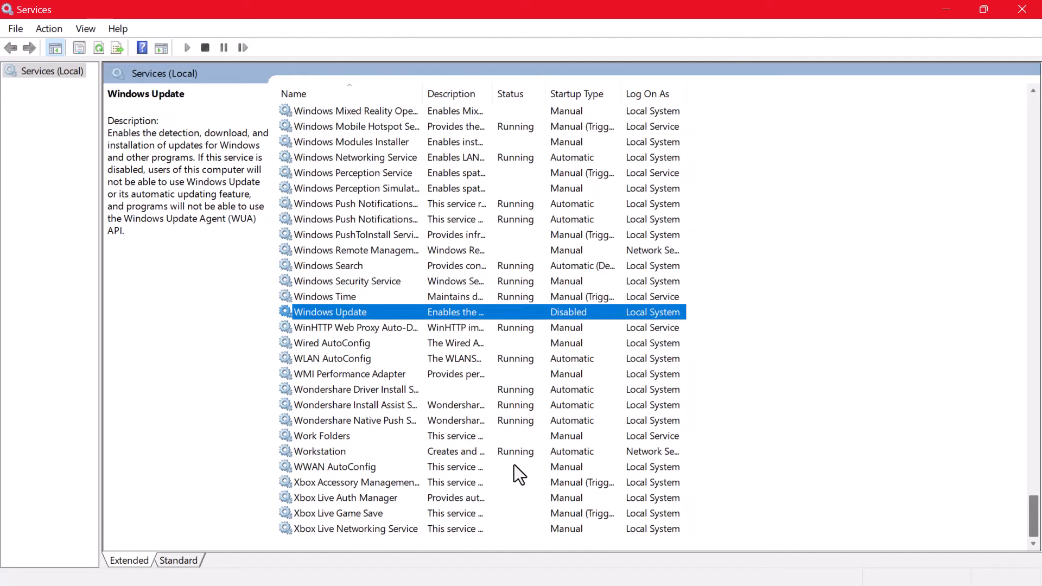
{"action": "mouse_move", "coordinate": [561, 445]}
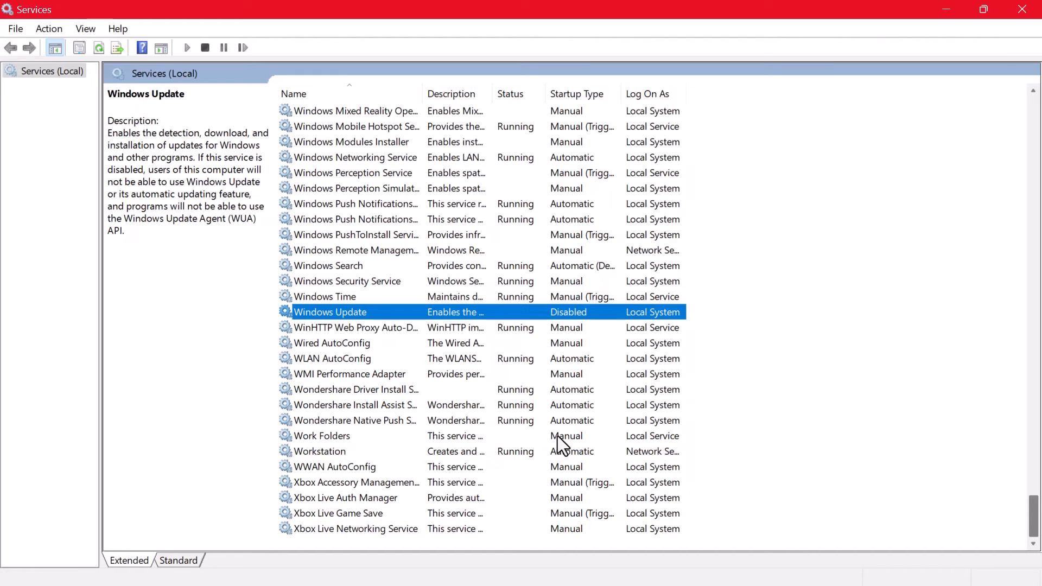
{"action": "mouse_move", "coordinate": [839, 201]}
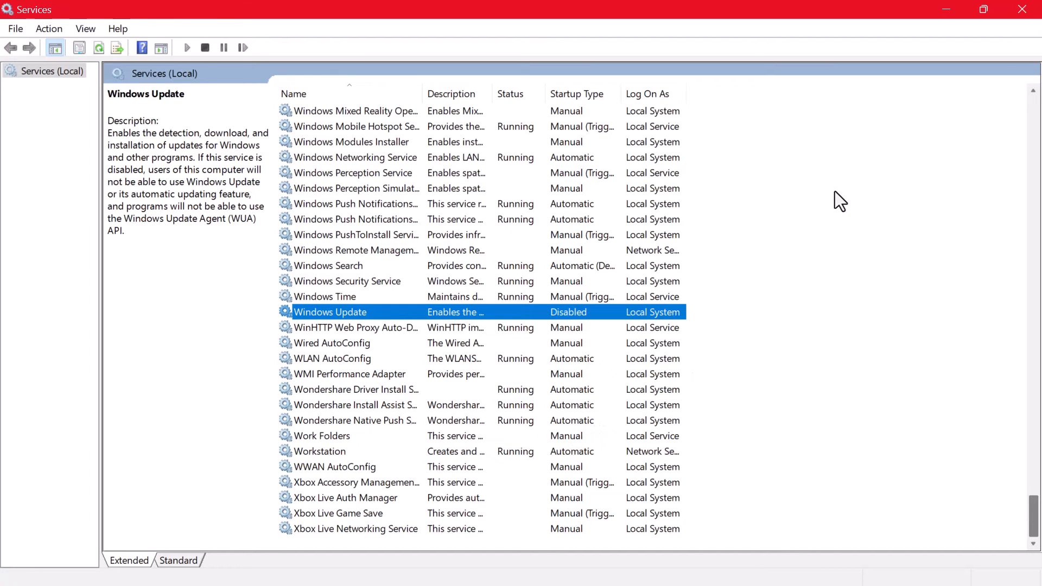